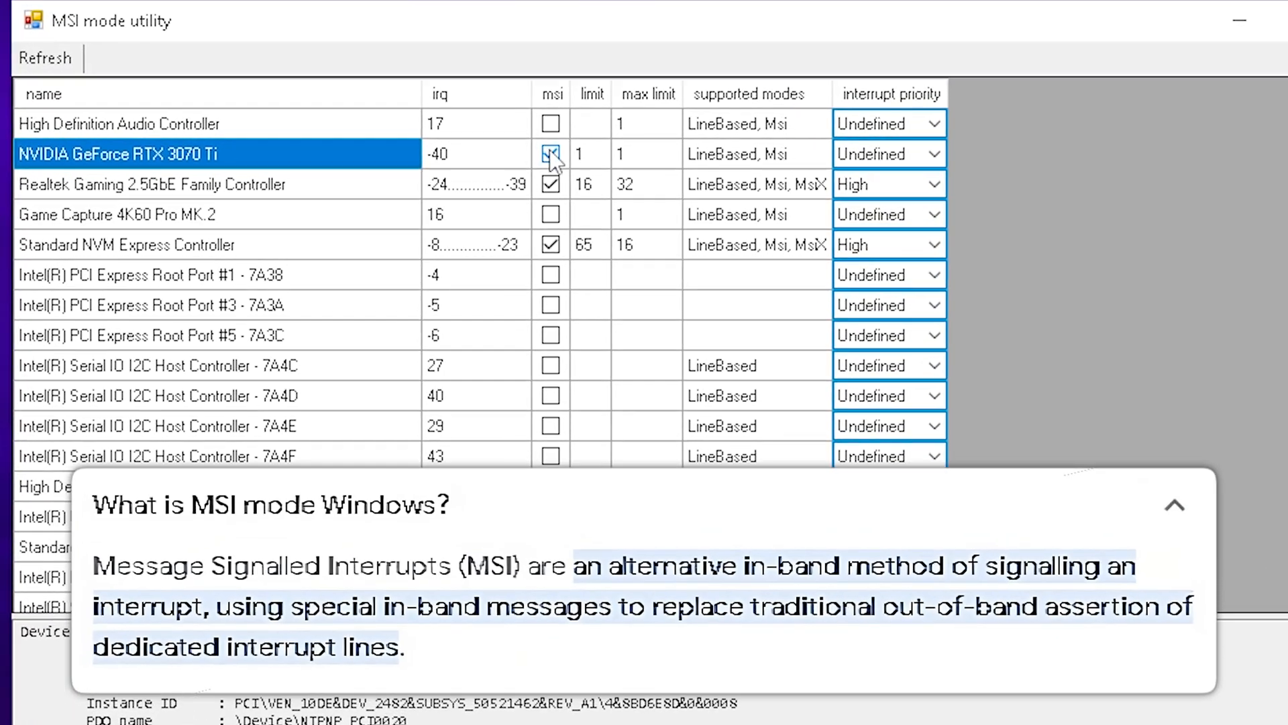
# - Enable MSI mode on the NVIDIA GeForce RTX 3070 Ti row in the MSI mode utility
pyautogui.click(550, 153)
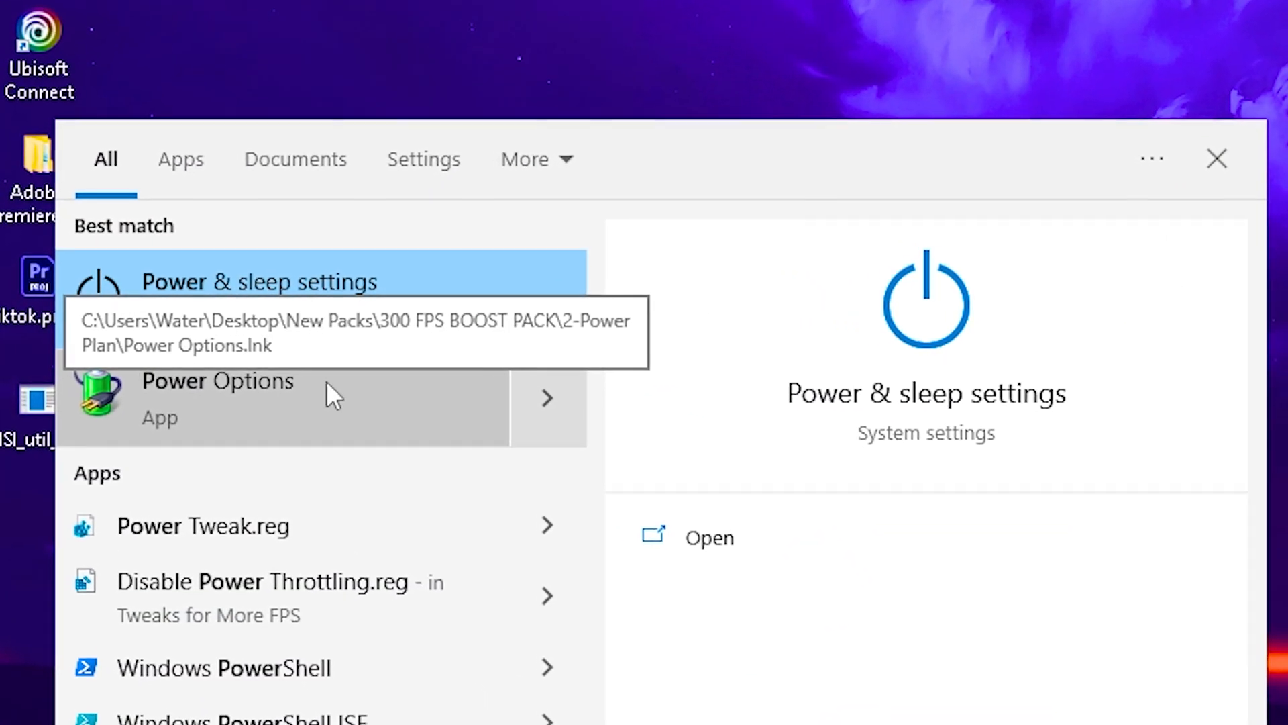
# - Reach the Ultimate Performance plan's advanced power settings from Power Options
pyautogui.click(217, 379)
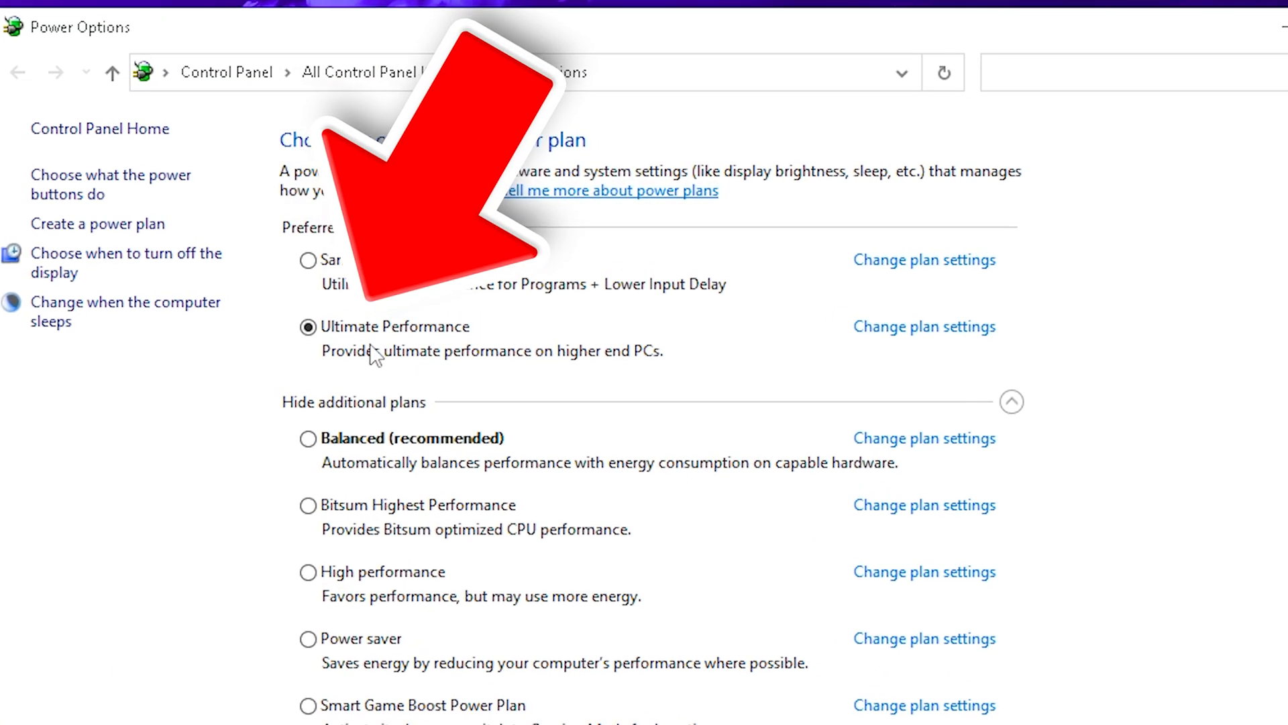
pyautogui.click(925, 326)
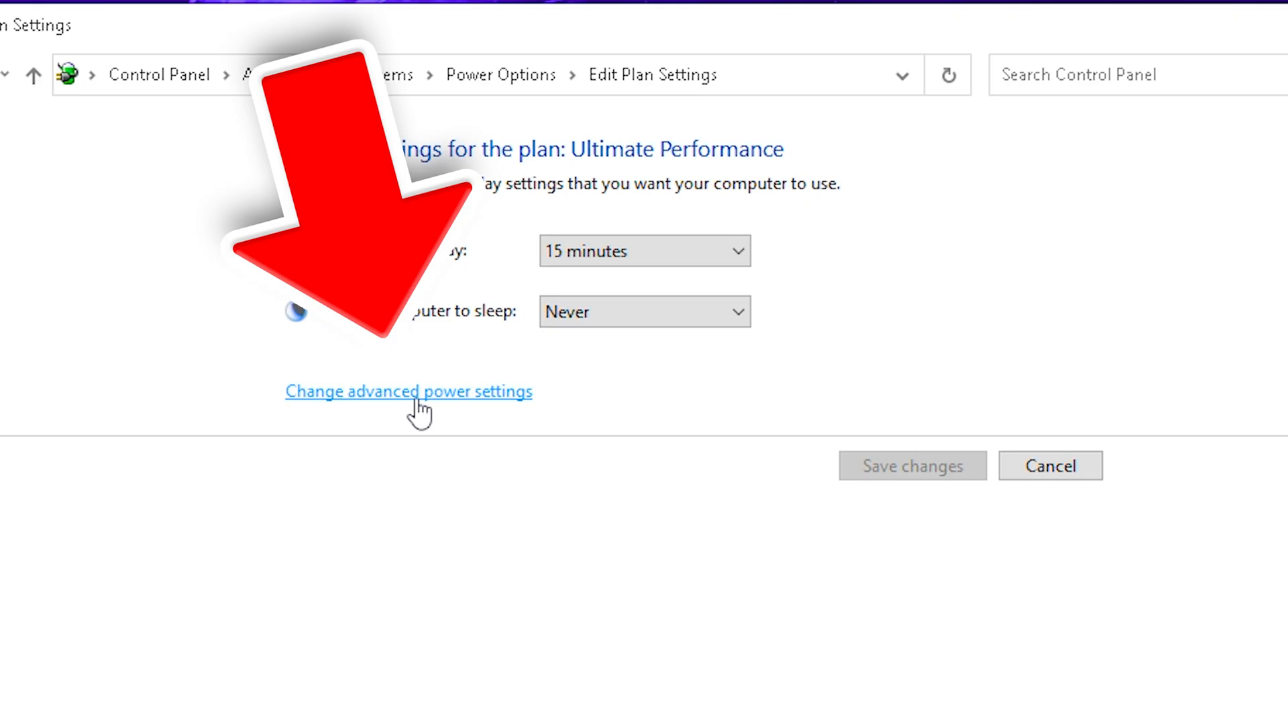
pyautogui.click(408, 390)
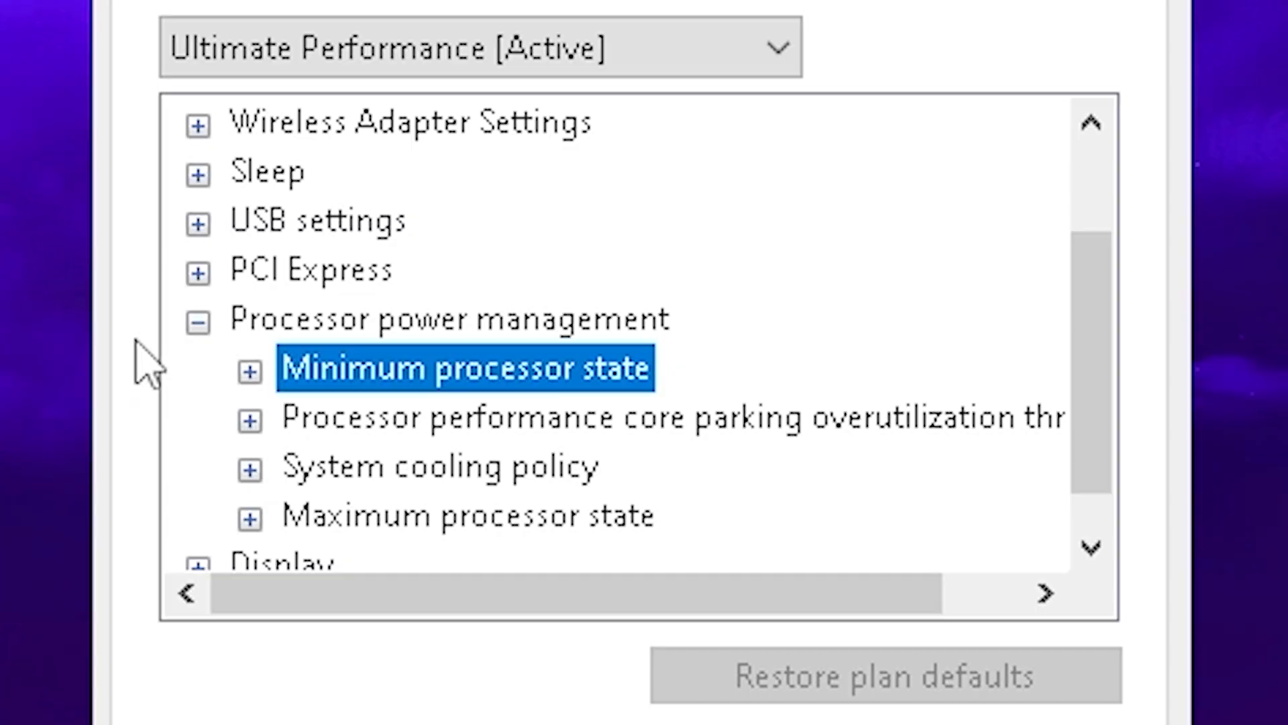
# - Review Processor power management entries such as minimum processor state and core parking overutilization threshold
pyautogui.click(249, 368)
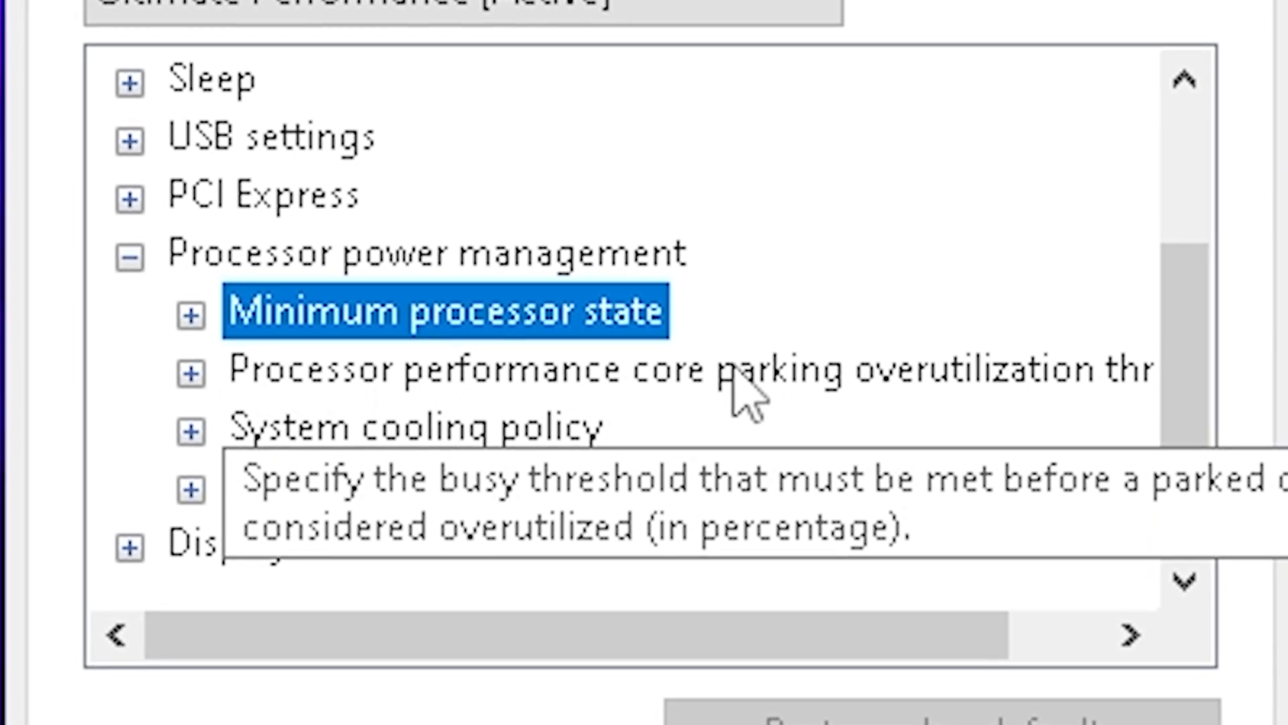
pyautogui.click(193, 372)
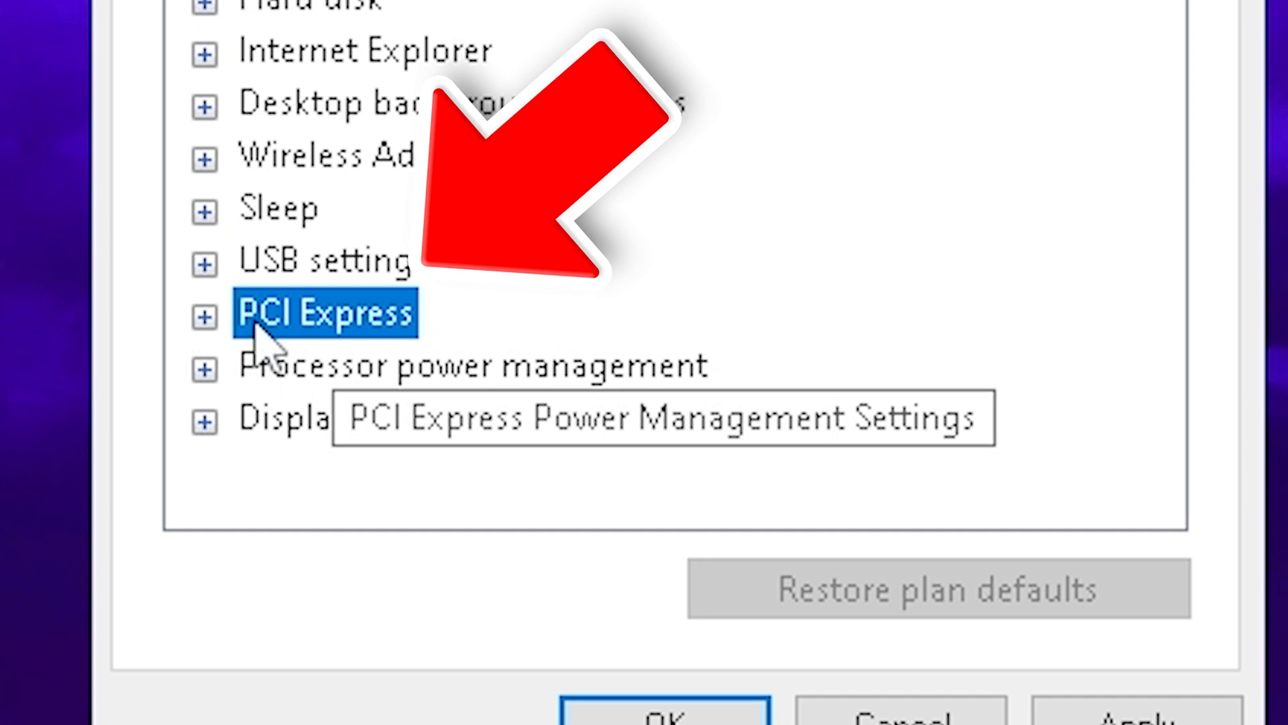
# - Check the PCI Express power setting, then leave Power Options for the desktop
pyautogui.click(205, 316)
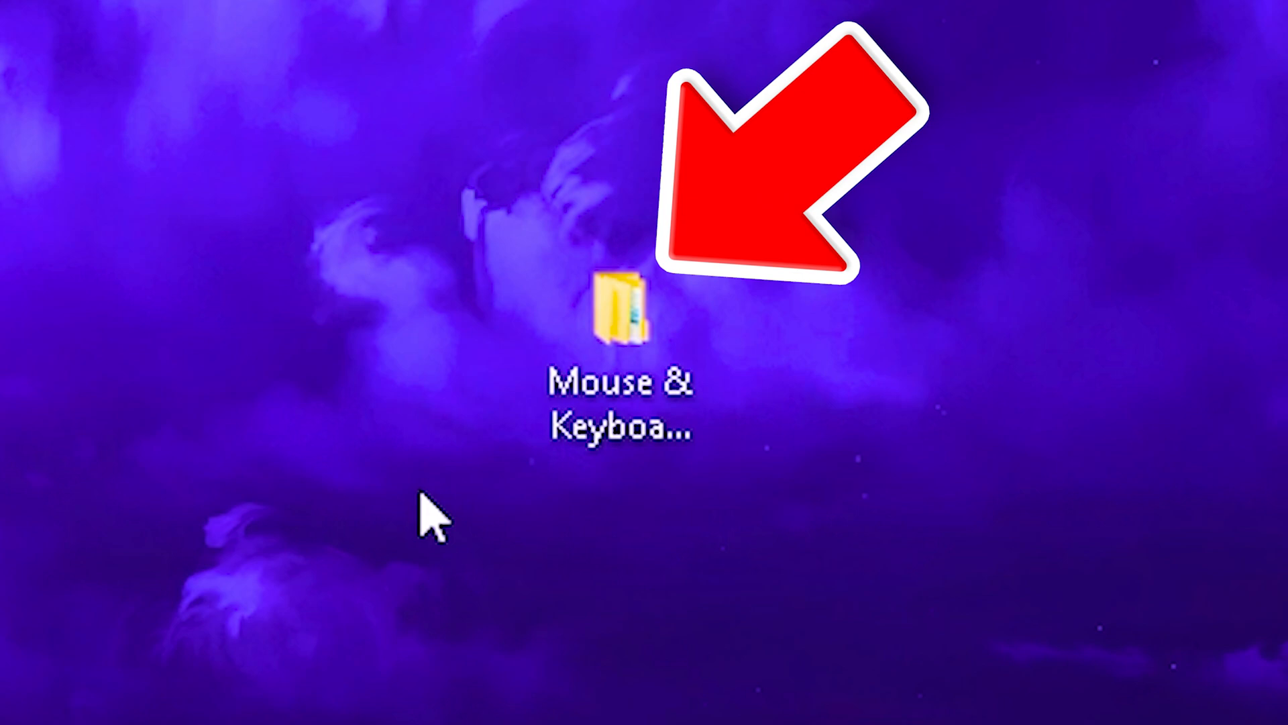
# - Merge Keyboard tweak.reg and Mouse tweak.reg from the Mouse & Keyboard Latency folder into the registry
pyautogui.doubleClick(624, 317)
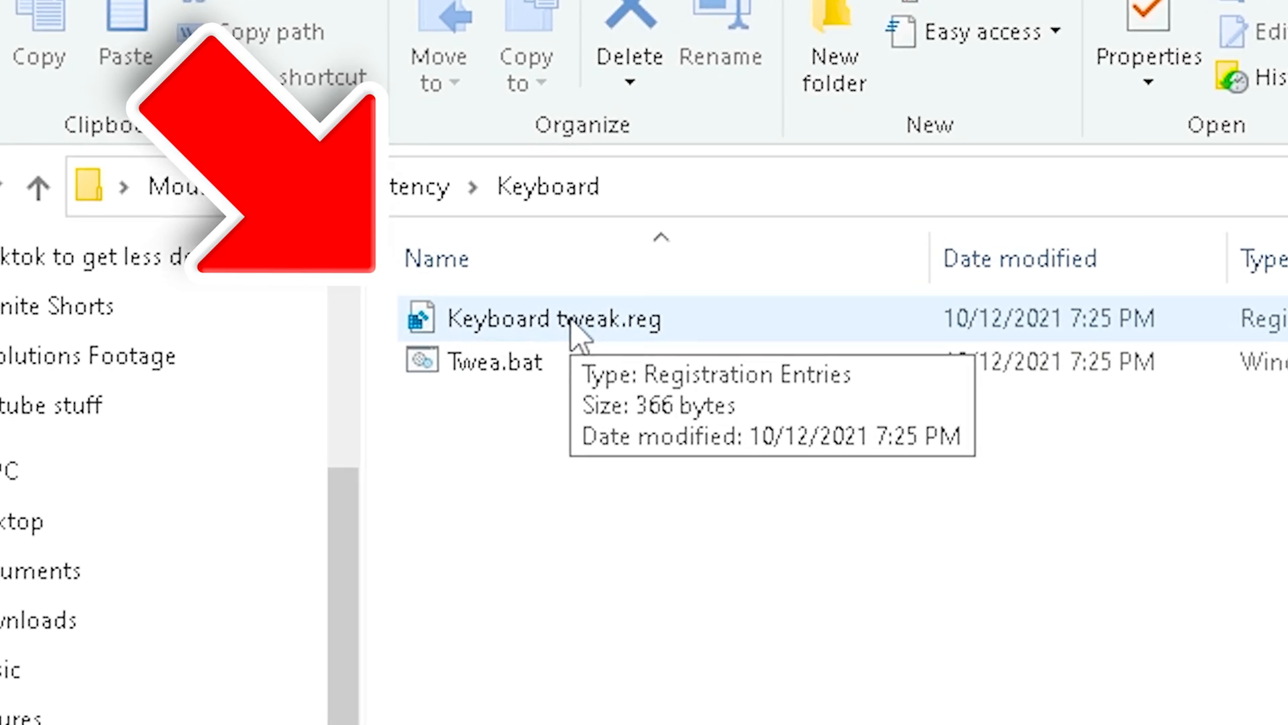
pyautogui.doubleClick(551, 320)
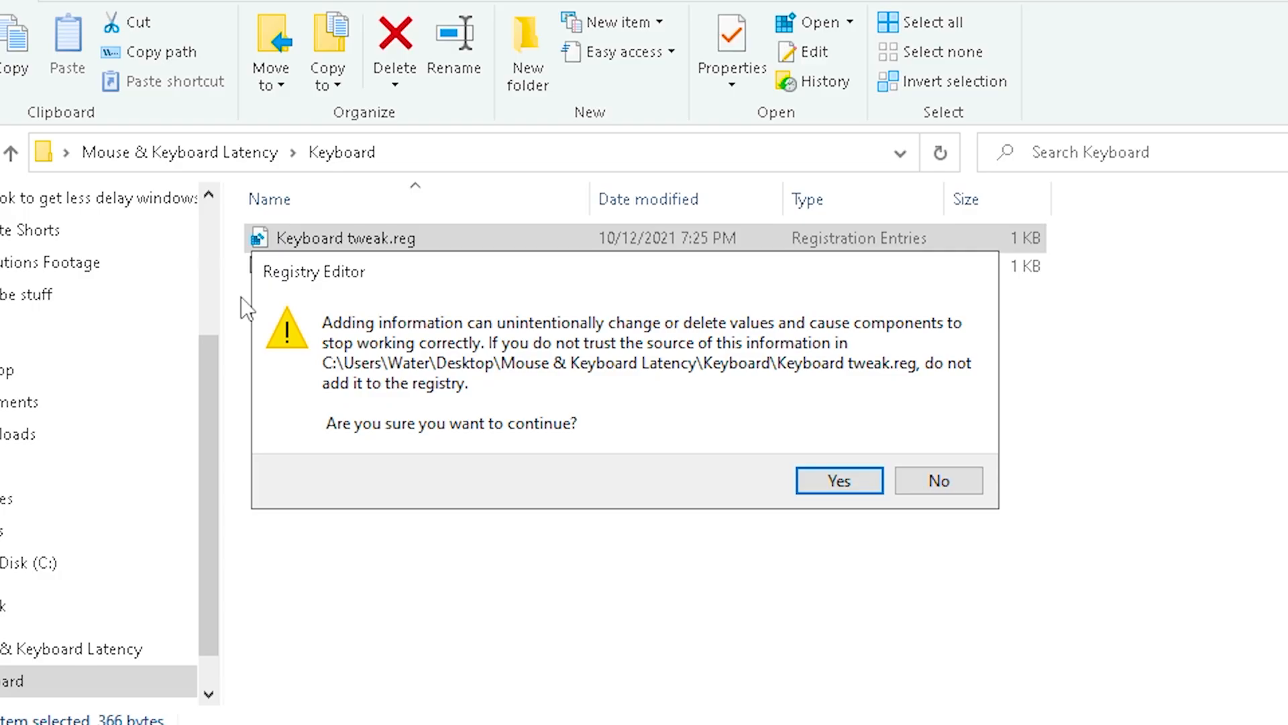
pyautogui.click(838, 480)
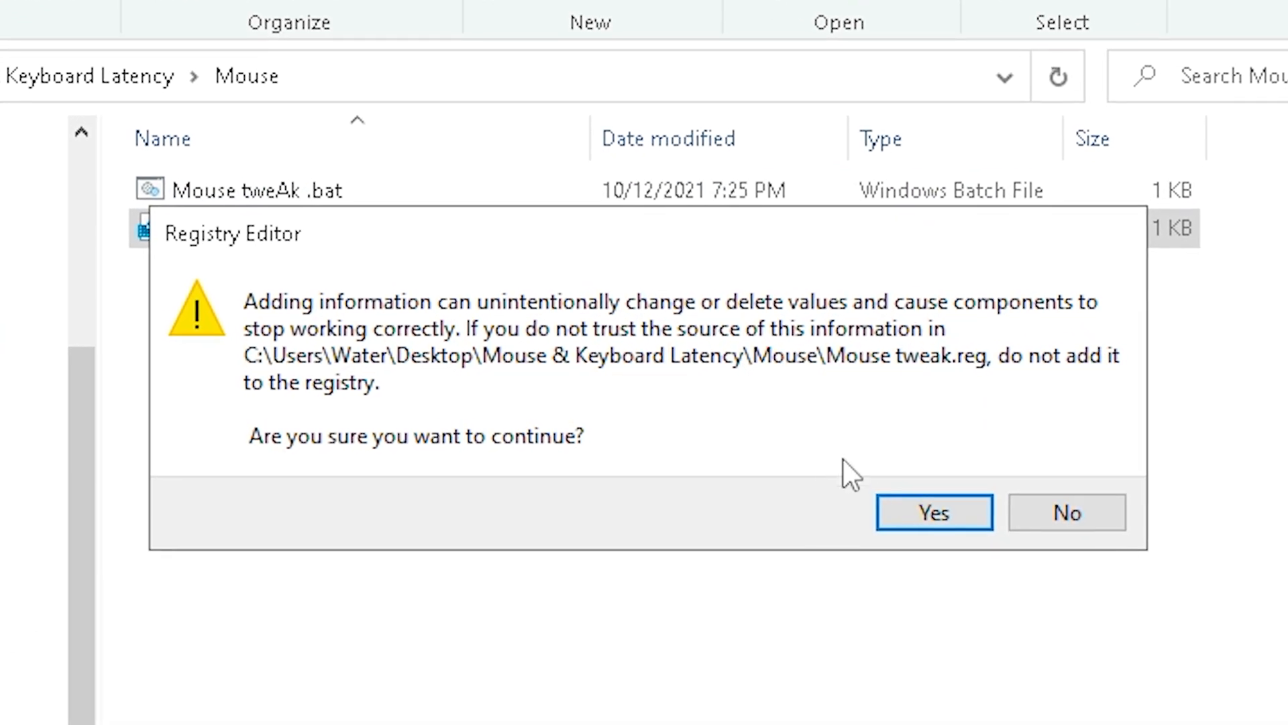
pyautogui.click(934, 511)
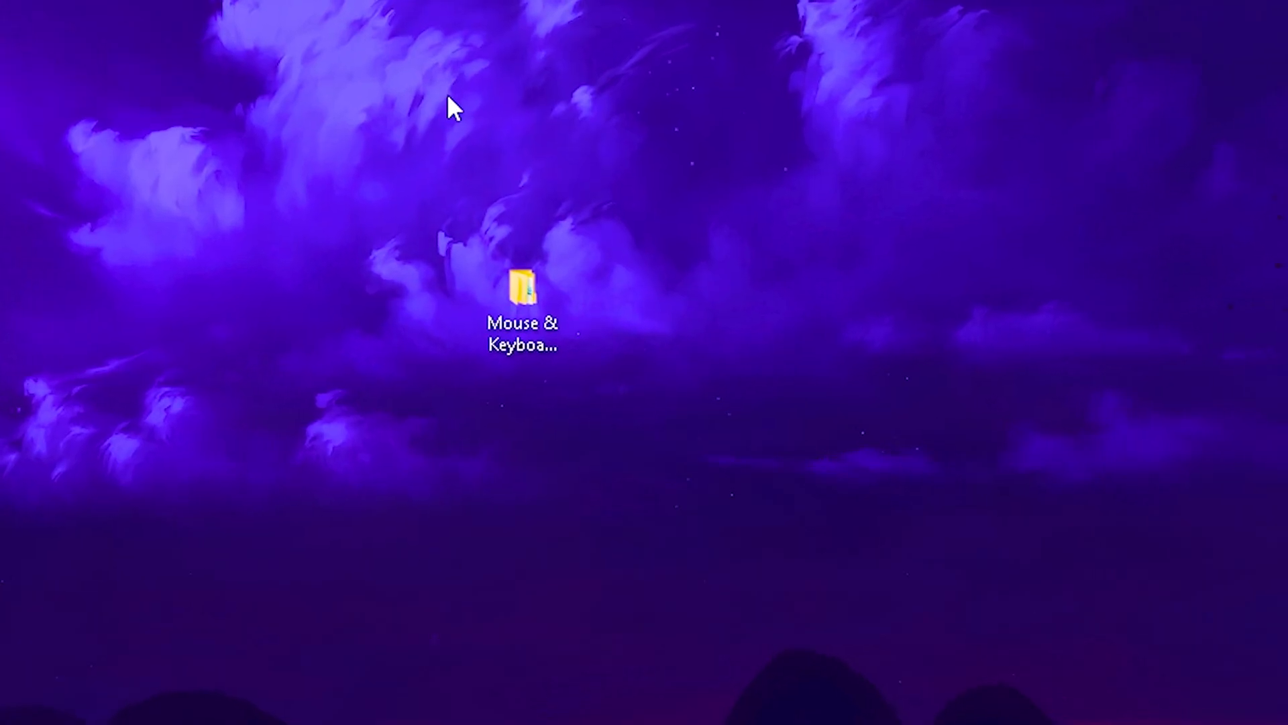